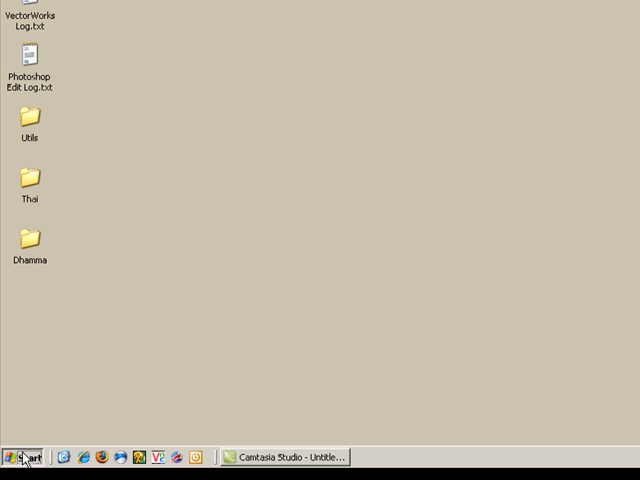
- Bring up the Start menu's All Programs list of installed applications
left_click(24, 456)
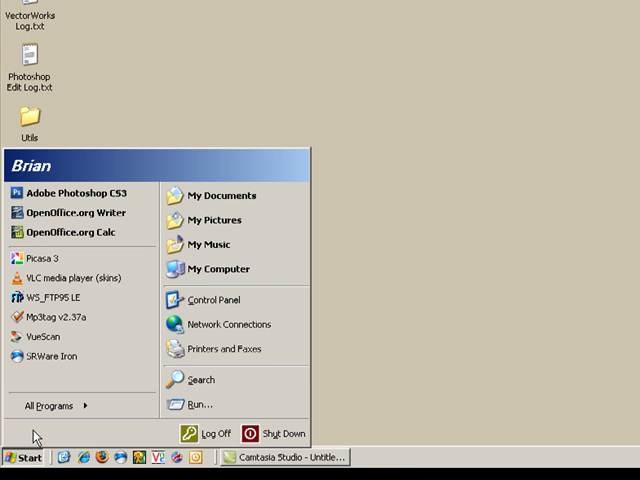
left_click(48, 404)
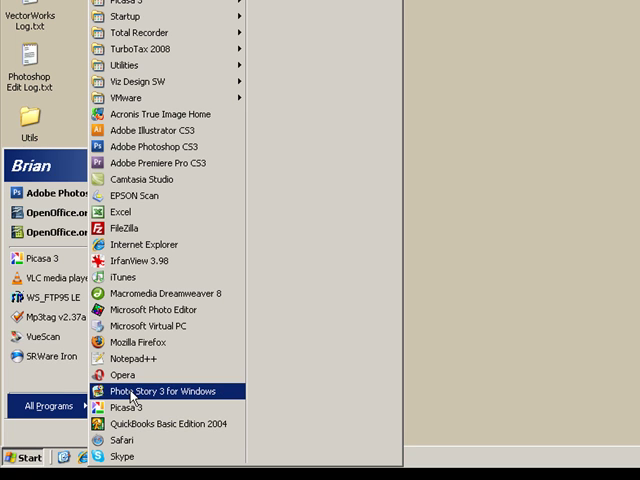
mouse_move(156, 130)
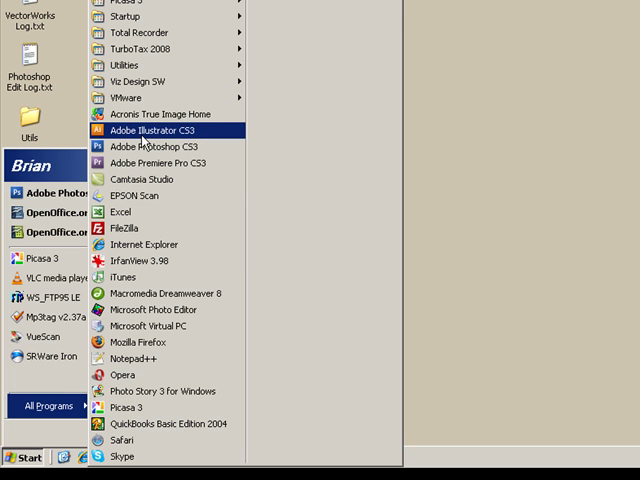
mouse_move(164, 114)
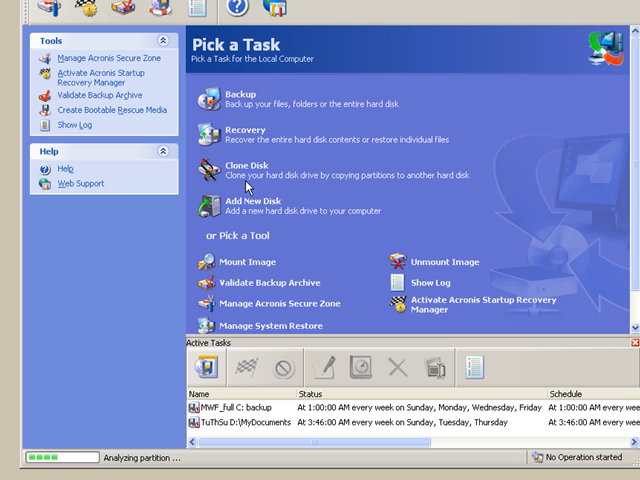
mouse_move(308, 60)
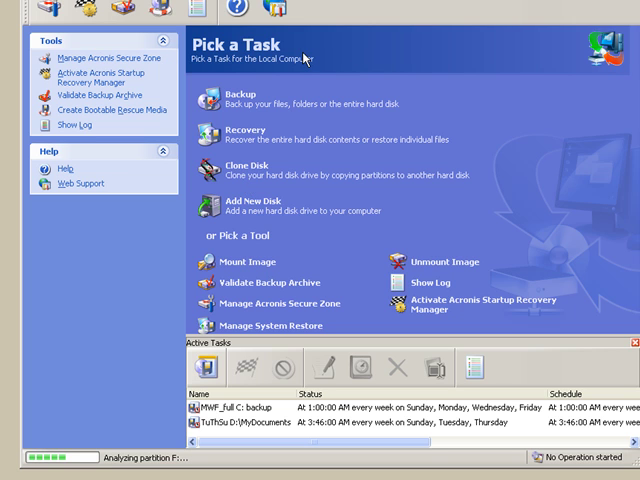
mouse_move(248, 170)
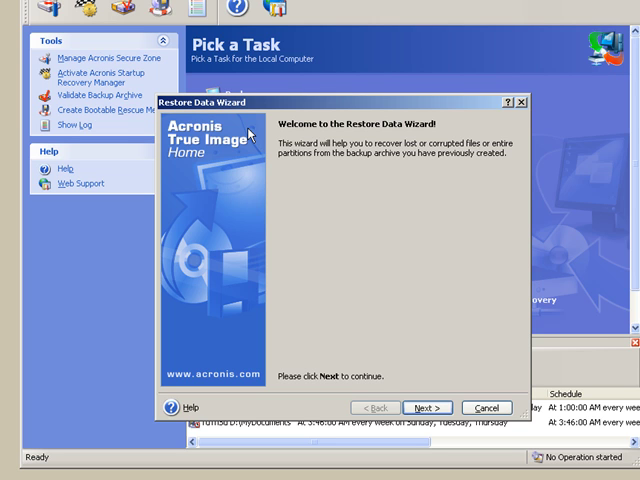
mouse_move(408, 384)
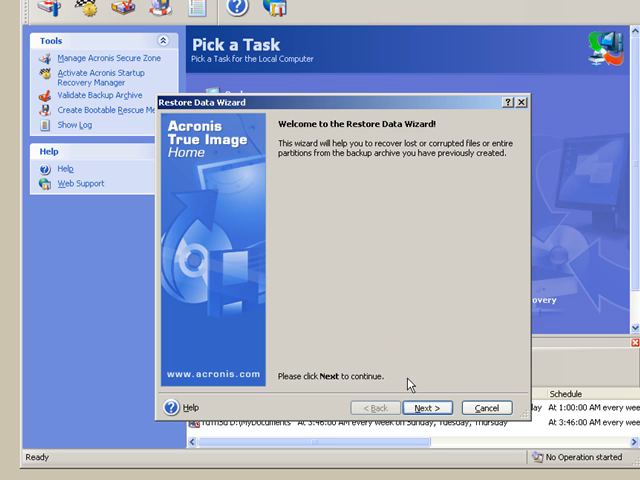
- Advance past the Restore Data Wizard welcome page
left_click(424, 408)
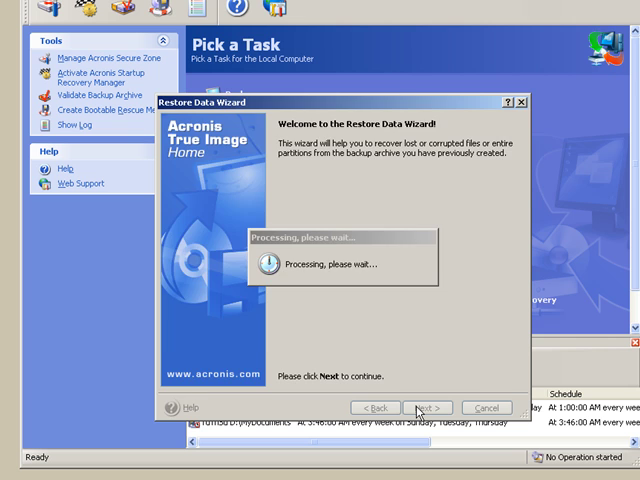
- Select the C-drive .tib archive under DATA (D:) > BACKUP and continue to date selection
left_click(424, 408)
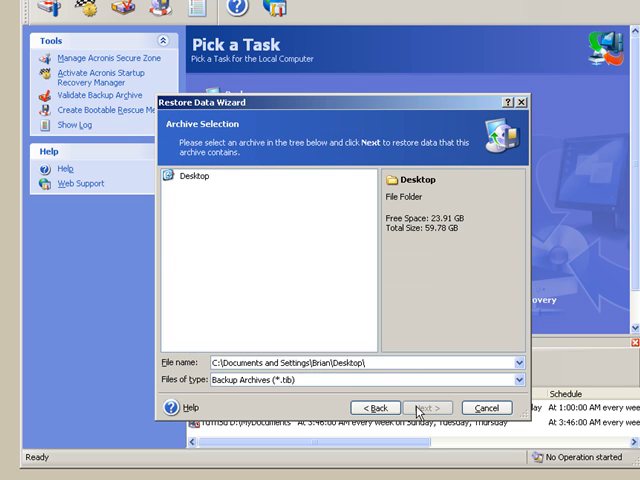
left_click(164, 184)
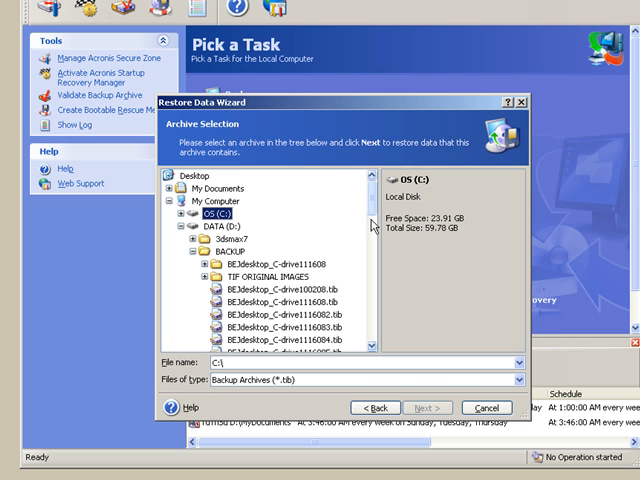
scroll("down", 3)
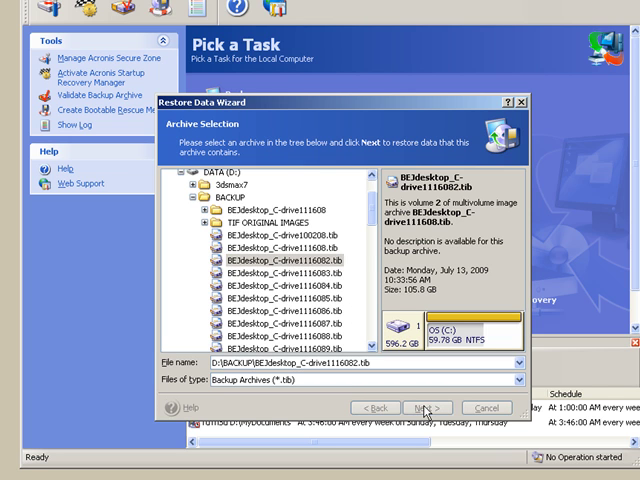
left_click(432, 408)
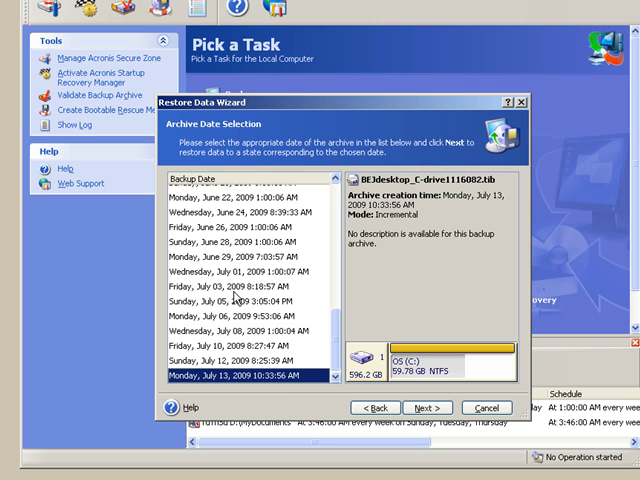
- Choose the Friday, July 03, 2009 1:18:57 AM backup point
left_click(236, 288)
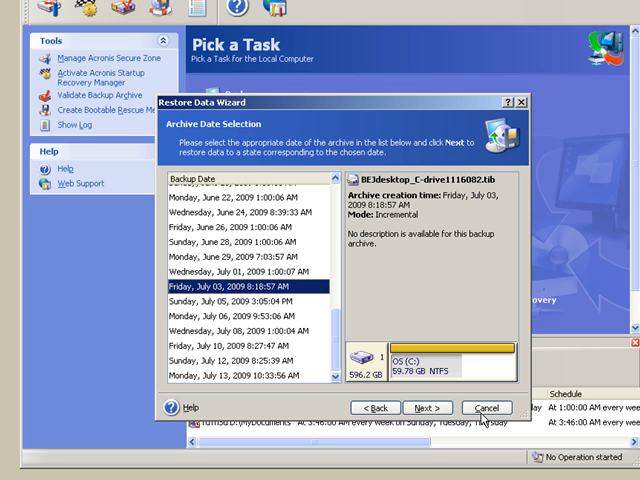
mouse_move(424, 408)
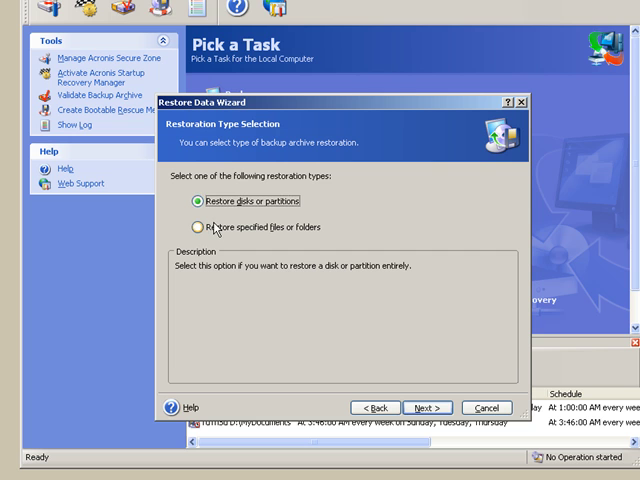
- Choose 'Restore specified files or folders' and continue to the location choice
left_click(196, 228)
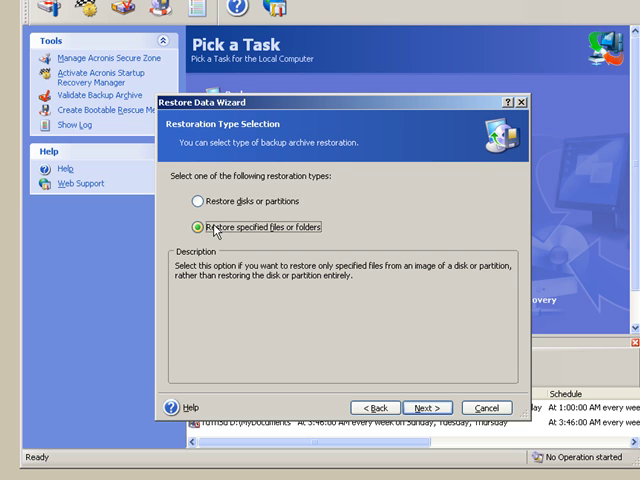
left_click(196, 226)
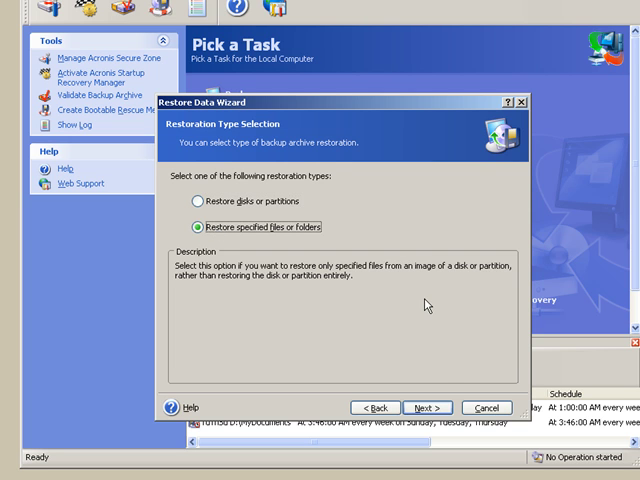
mouse_move(432, 388)
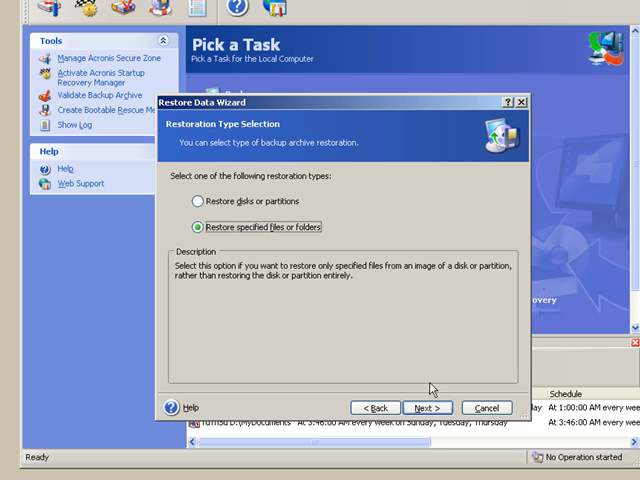
left_click(422, 408)
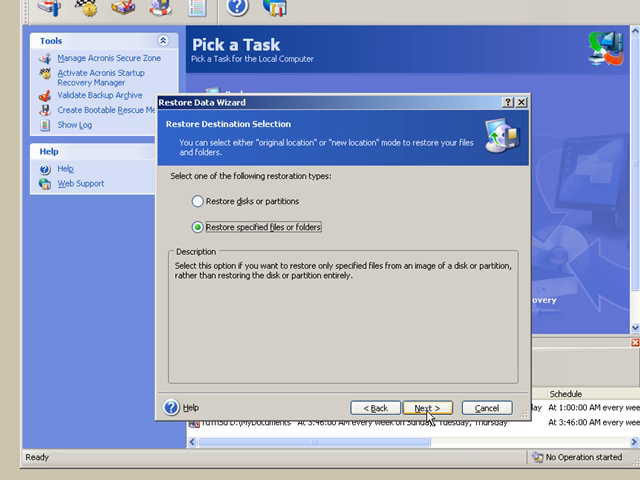
left_click(424, 408)
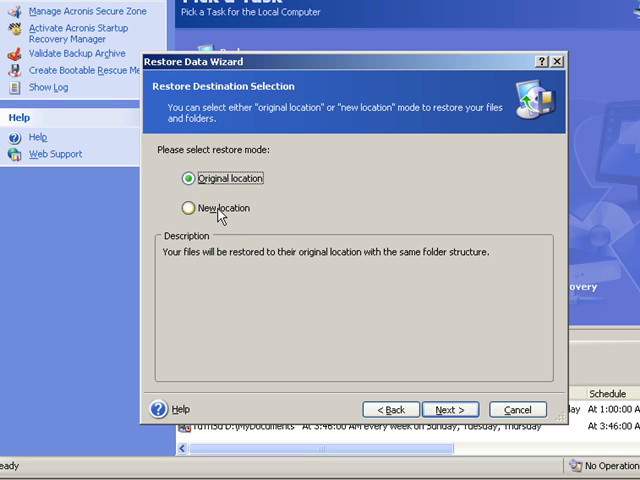
- Choose 'New location' as the restore target and continue to the folder chooser
left_click(186, 208)
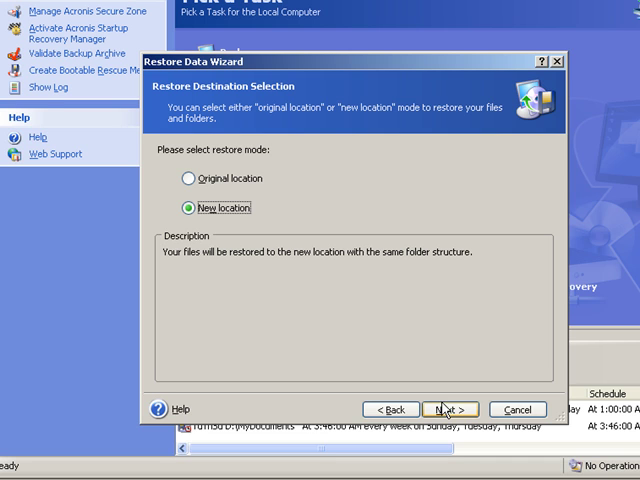
left_click(448, 408)
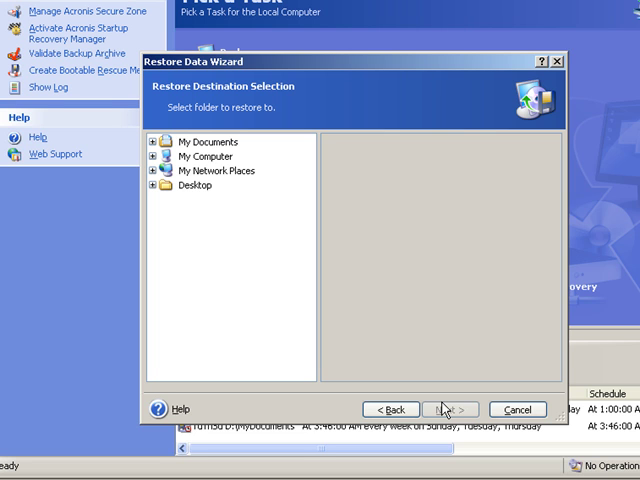
mouse_move(266, 146)
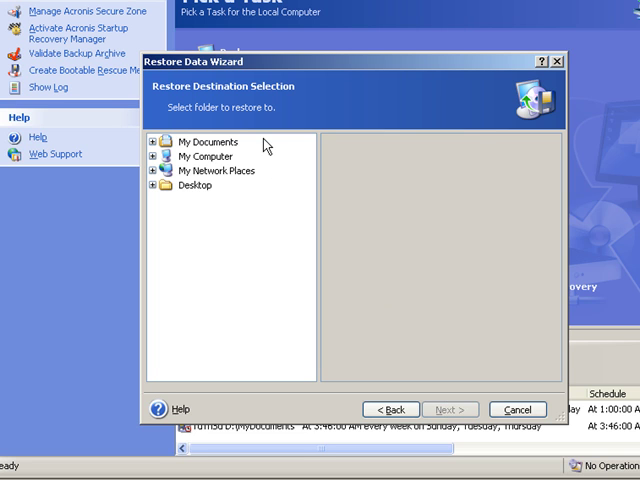
mouse_move(200, 158)
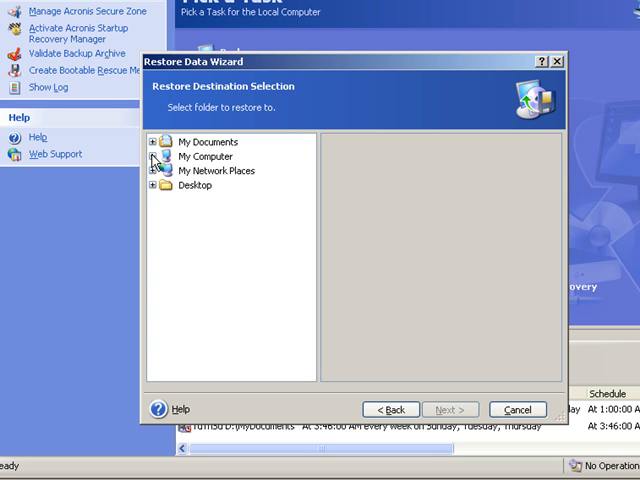
- Set C:\Temp under My Computer > OS (C:) as the restore destination and continue
left_click(152, 156)
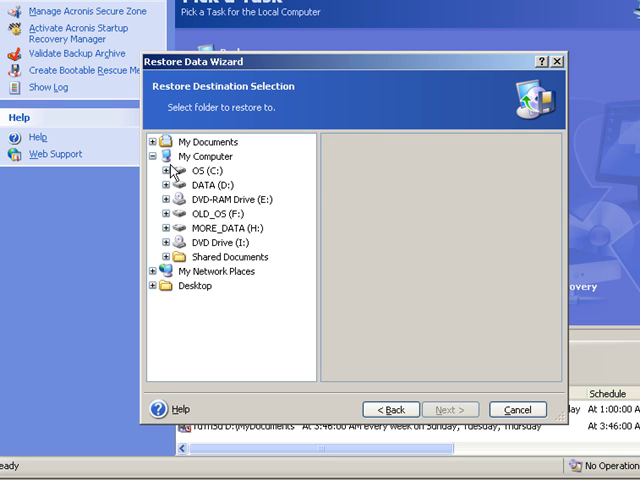
left_click(192, 172)
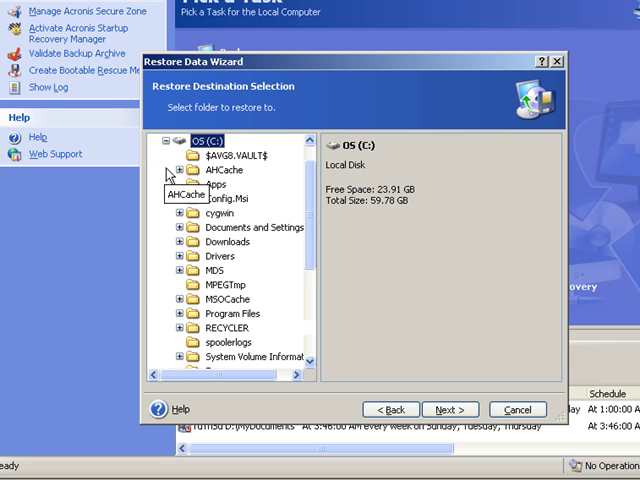
mouse_move(302, 302)
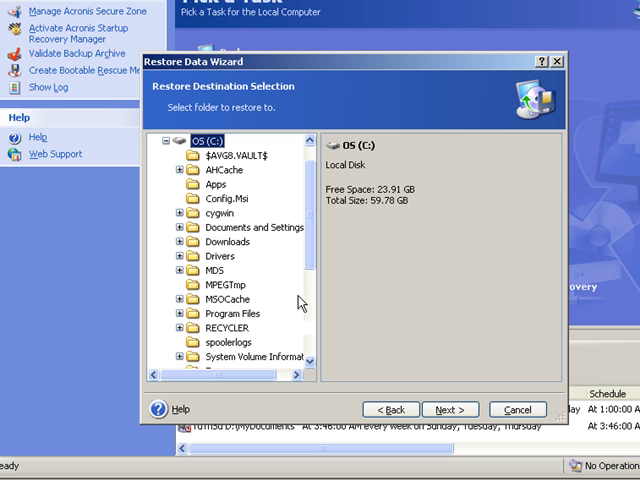
scroll("down", 3)
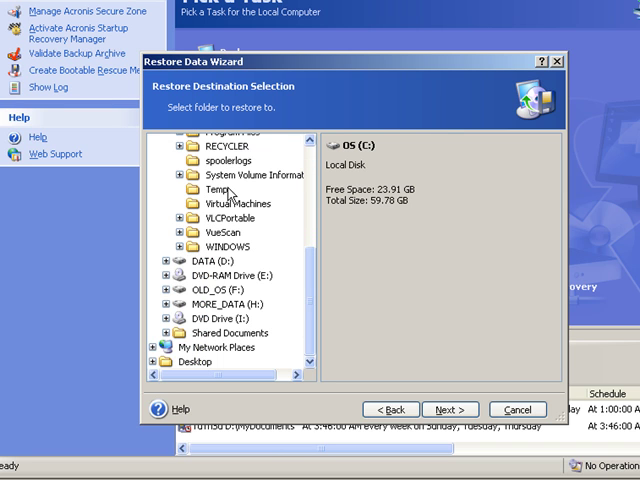
left_click(216, 188)
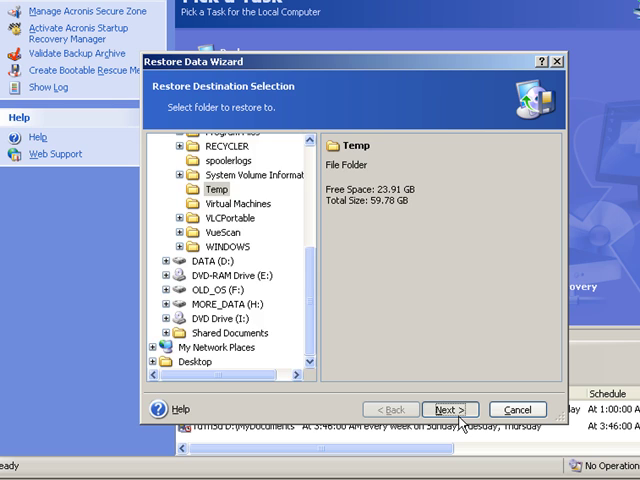
left_click(448, 410)
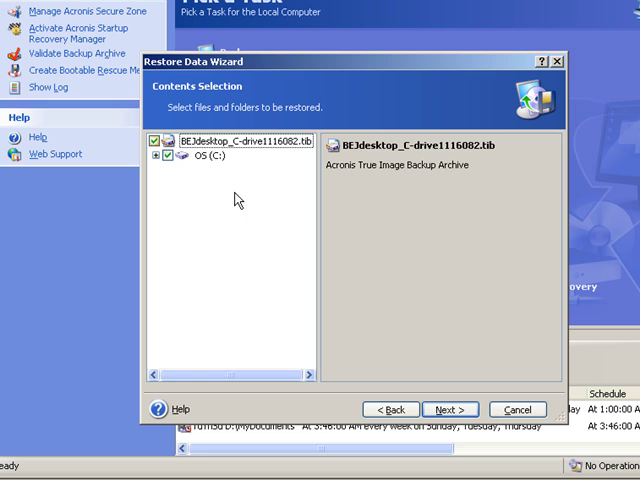
mouse_move(184, 172)
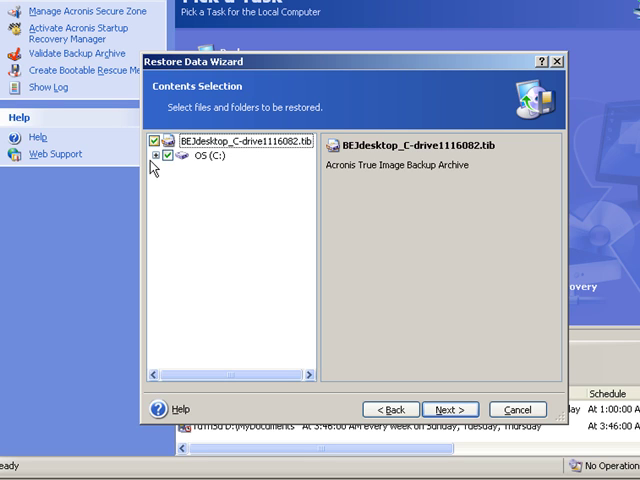
- Expand the archived OS (C:) contents and untick the whole archive checkbox
left_click(172, 160)
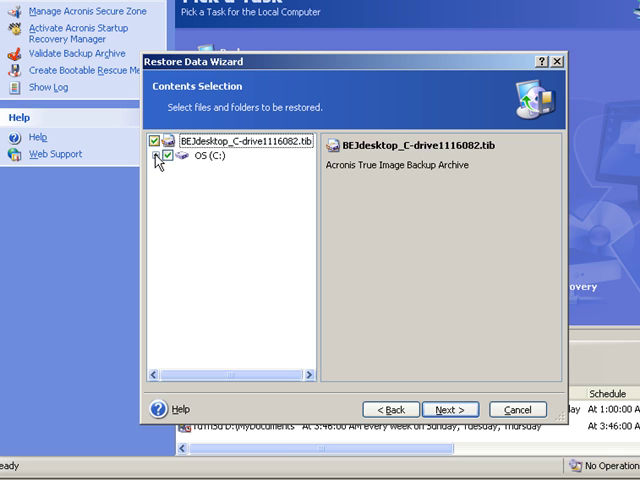
mouse_move(170, 156)
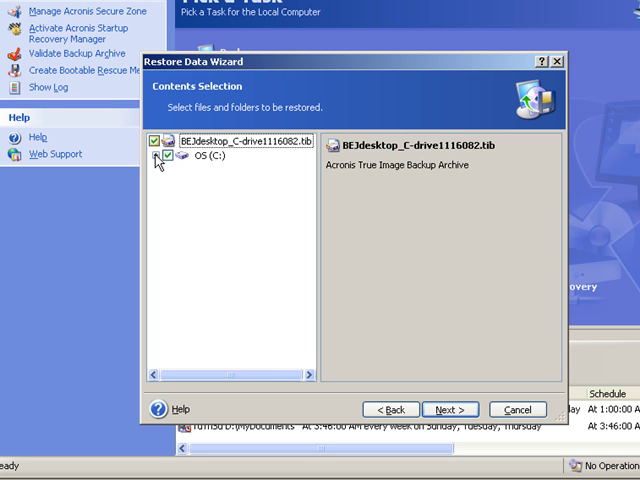
left_click(172, 162)
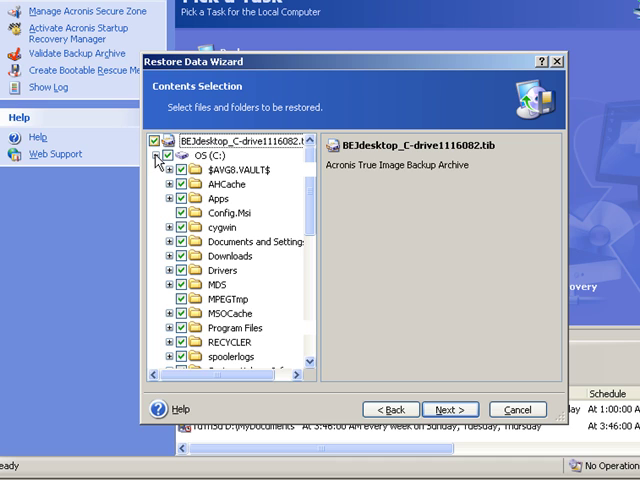
mouse_move(160, 170)
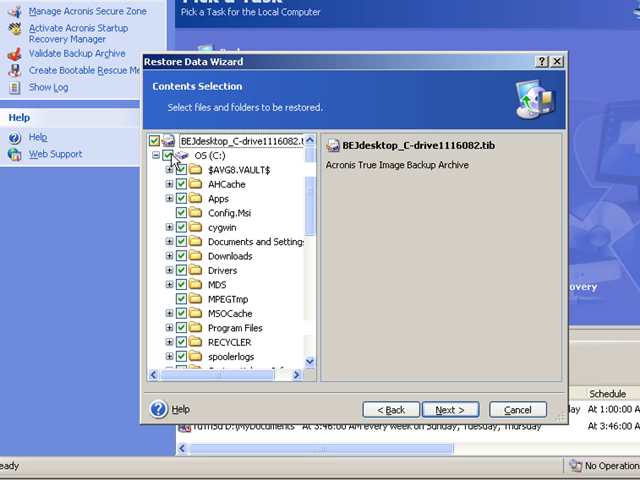
left_click(154, 136)
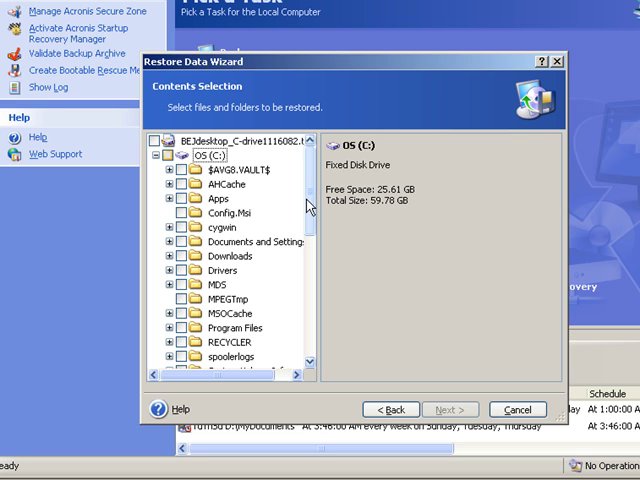
scroll("down", 3)
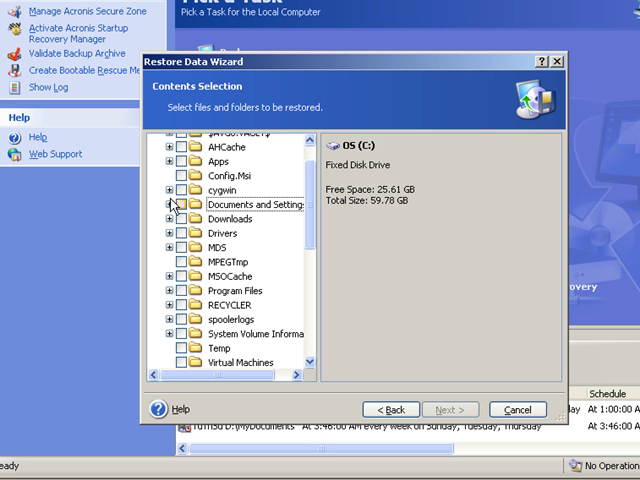
- Expand Documents and Settings > Brian > Desktop to list the archived Desktop files
left_click(256, 204)
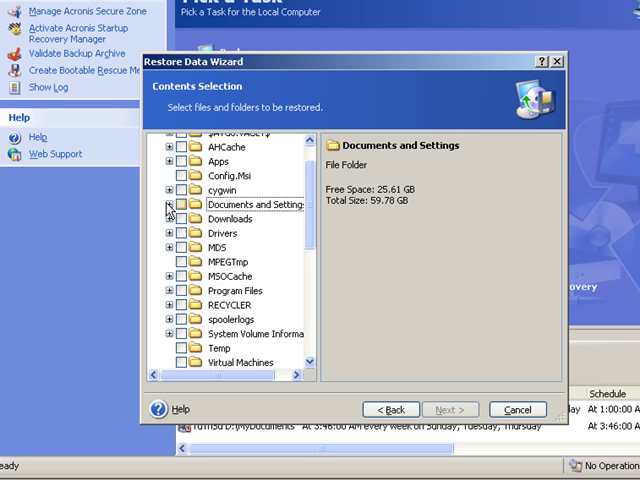
left_click(168, 204)
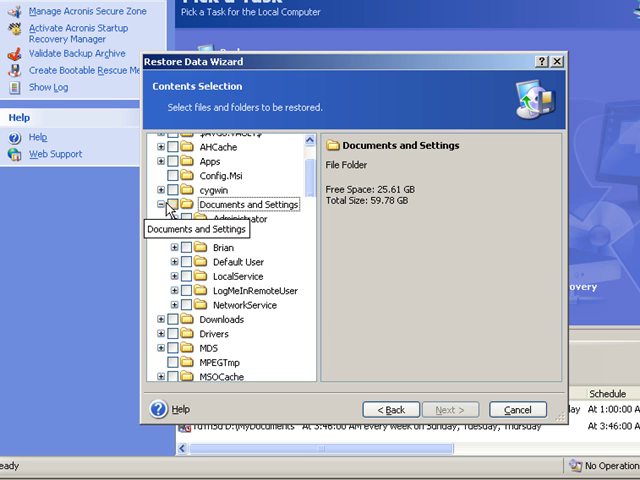
left_click(172, 204)
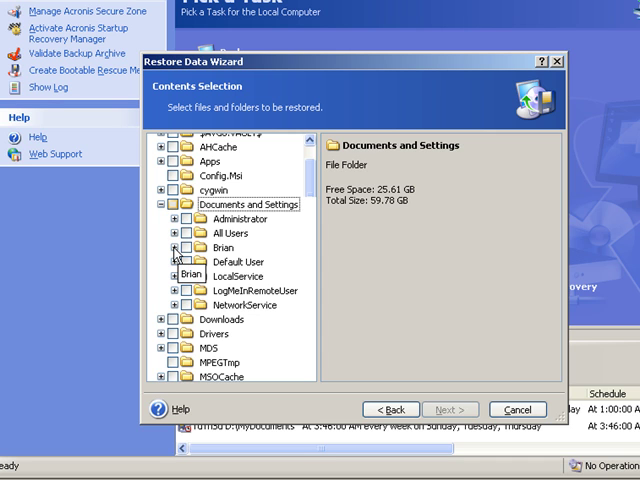
left_click(176, 246)
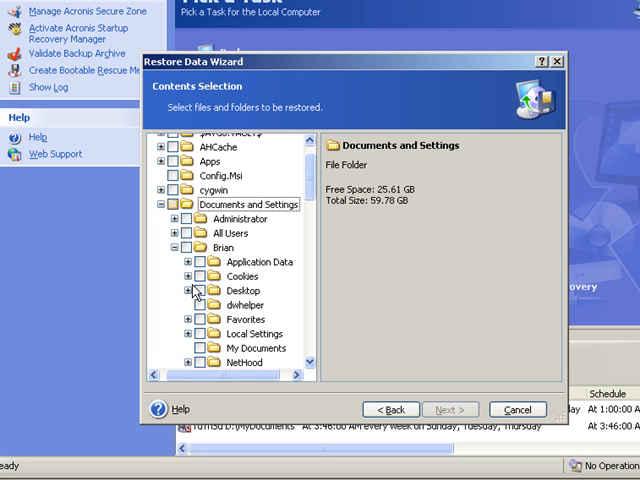
left_click(238, 290)
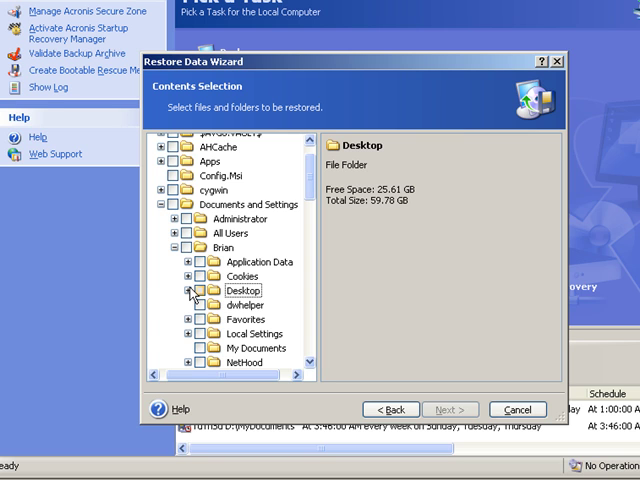
left_click(180, 290)
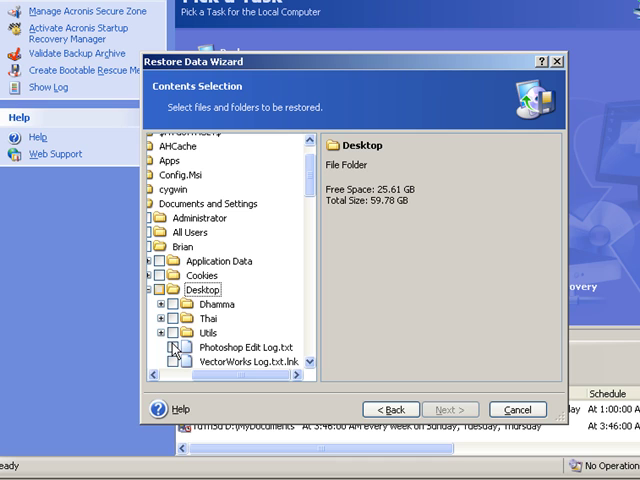
mouse_move(172, 350)
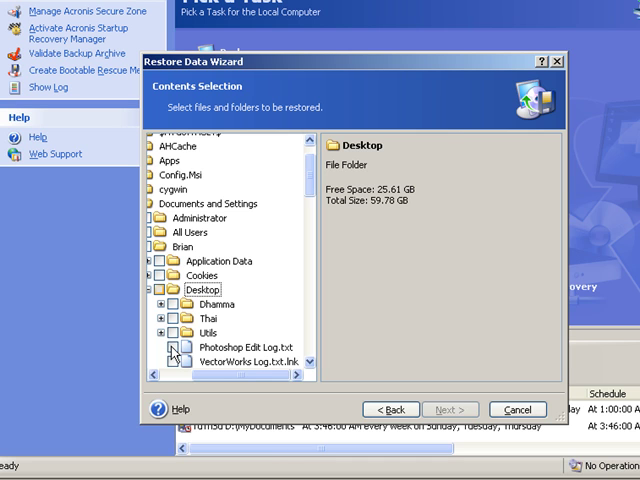
- Tick Photoshop Edit Log.txt in the archived Desktop folder for restoring
left_click(240, 348)
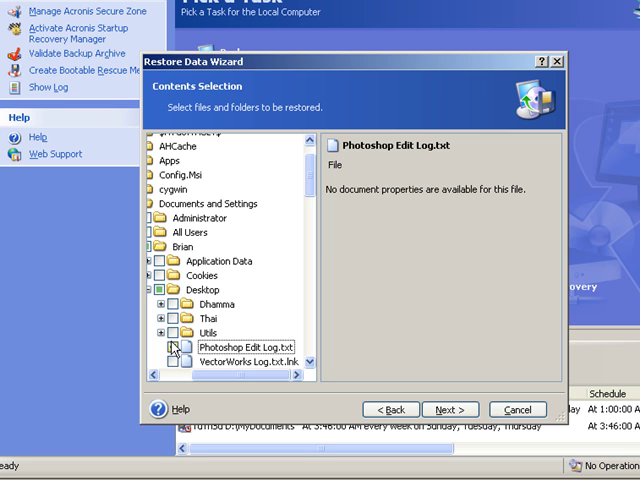
left_click(174, 360)
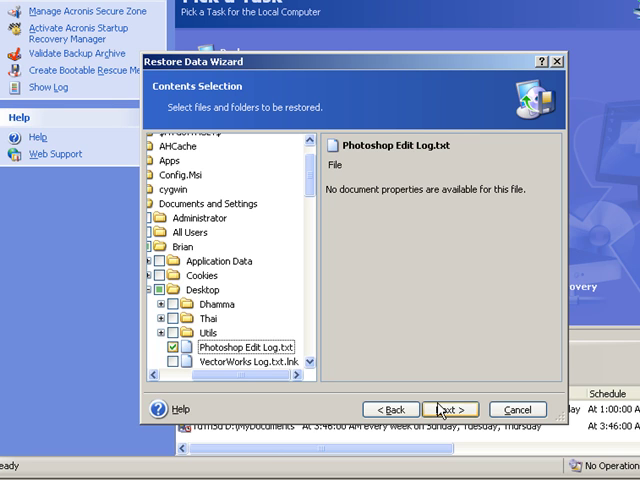
- Proceed with default options and Overwrite existing file until the restore completes successfully
left_click(448, 408)
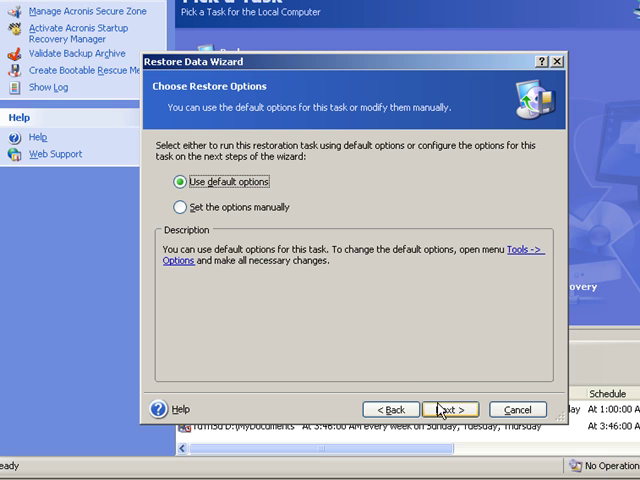
mouse_move(434, 392)
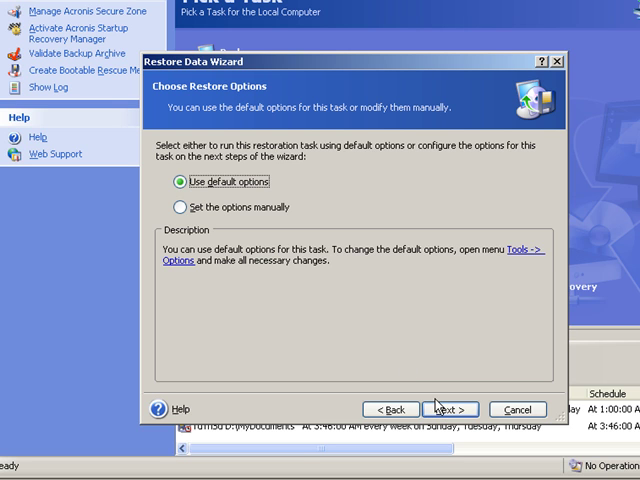
left_click(448, 408)
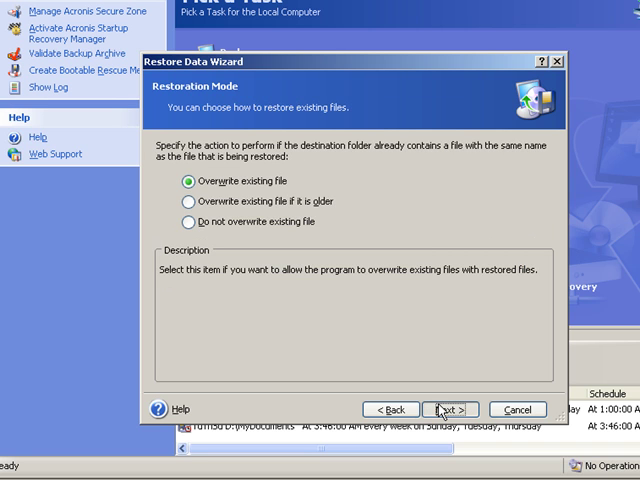
left_click(448, 408)
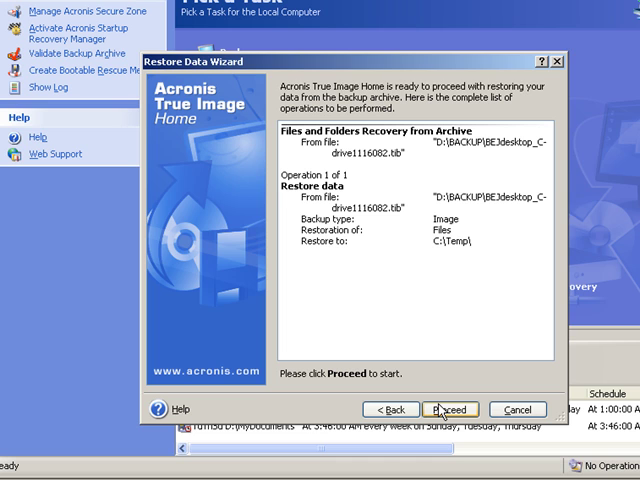
left_click(448, 408)
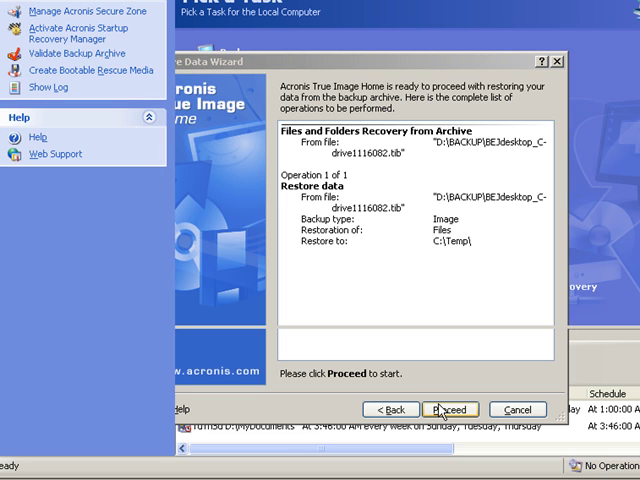
left_click(452, 408)
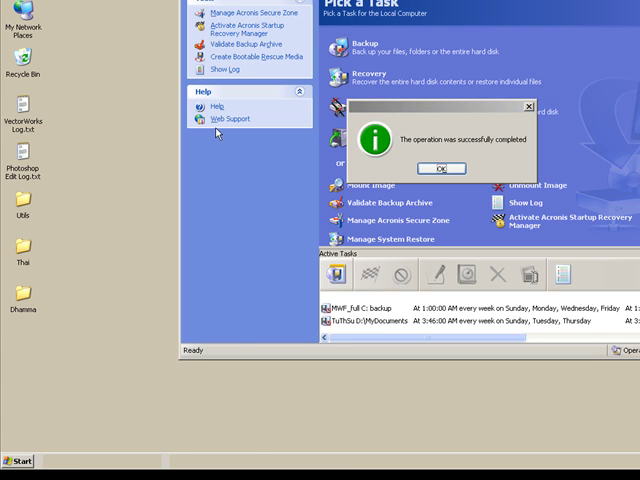
- Browse My Computer > OS (C:) > Temp to see the restored Drive(C) folder
left_click(18, 460)
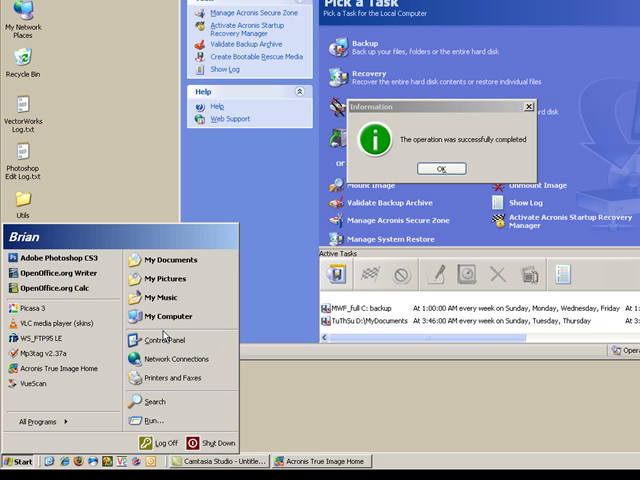
mouse_move(176, 316)
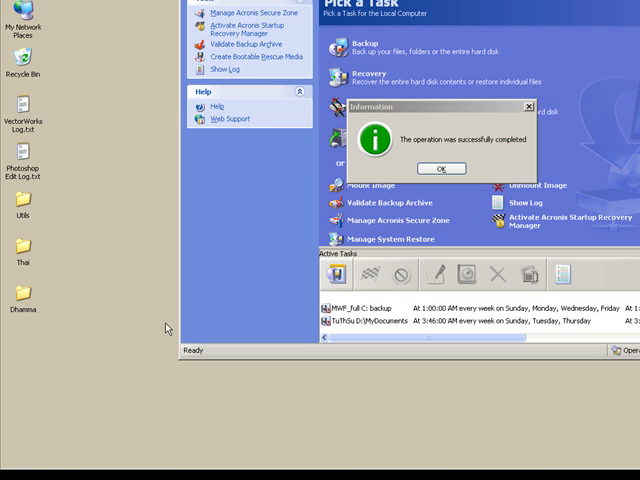
left_click(434, 168)
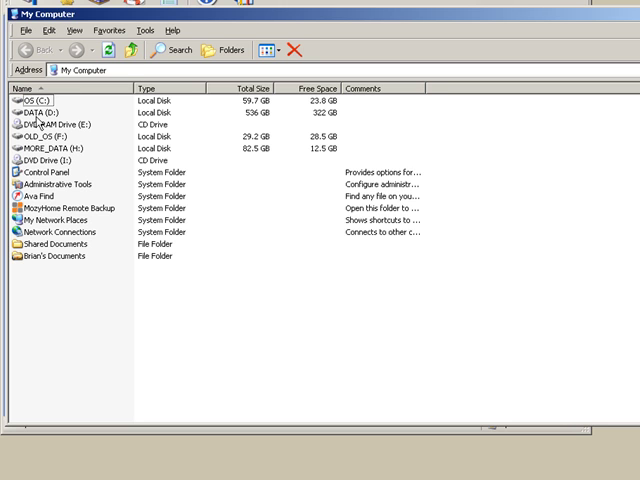
mouse_move(30, 126)
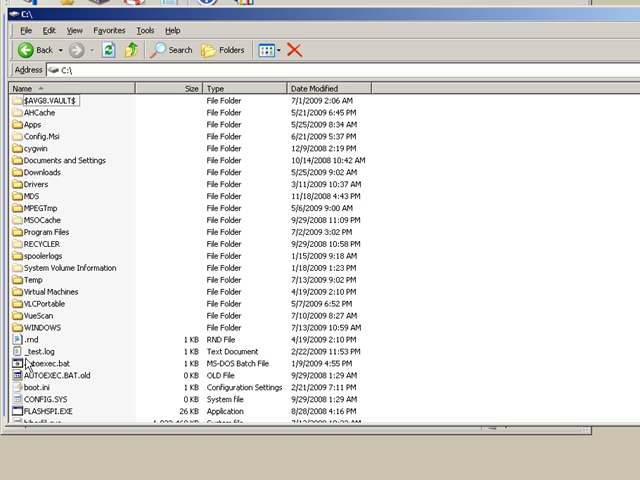
left_click(36, 292)
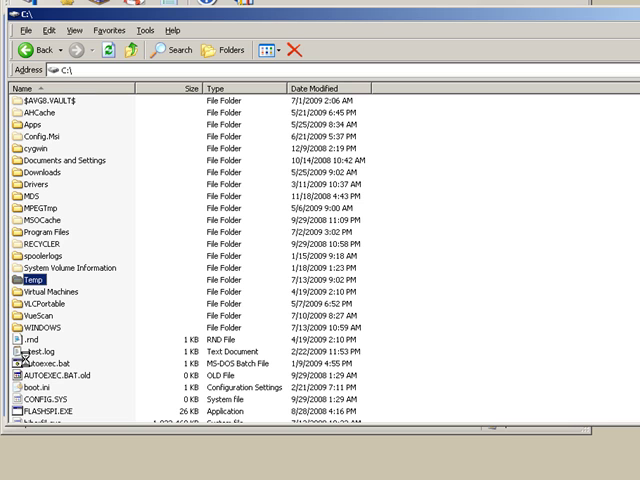
double_click(36, 292)
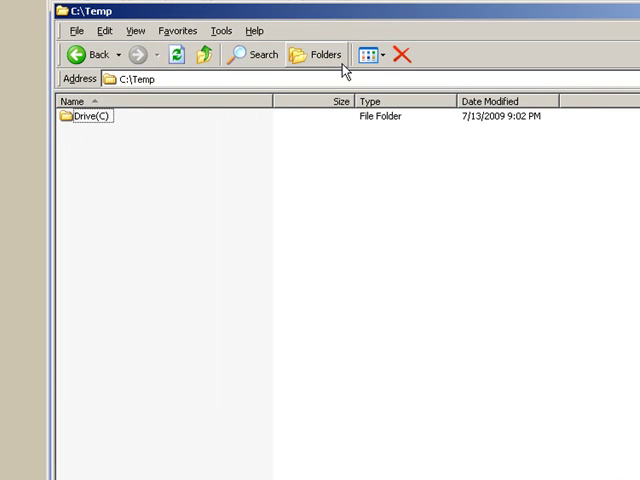
- Browse the folder tree to C:\Temp\Drive(C)\Documents and Settings\Brian\Desktop and select the restored Photoshop Edit Log.txt
left_click(316, 56)
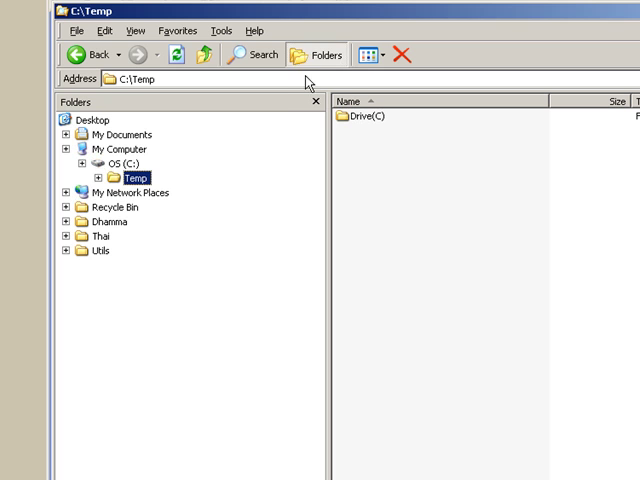
left_click(84, 164)
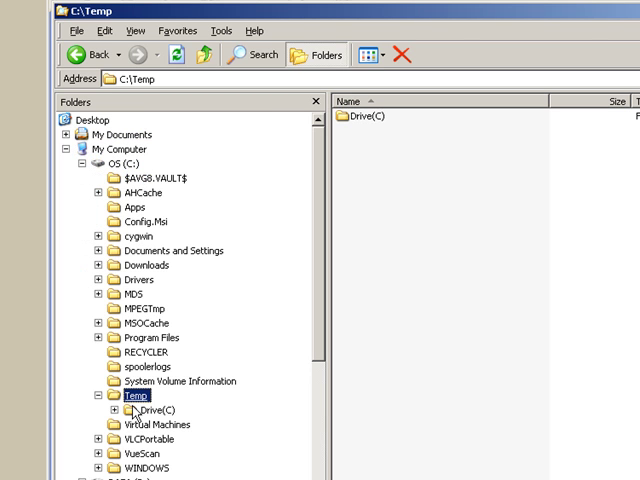
left_click(152, 410)
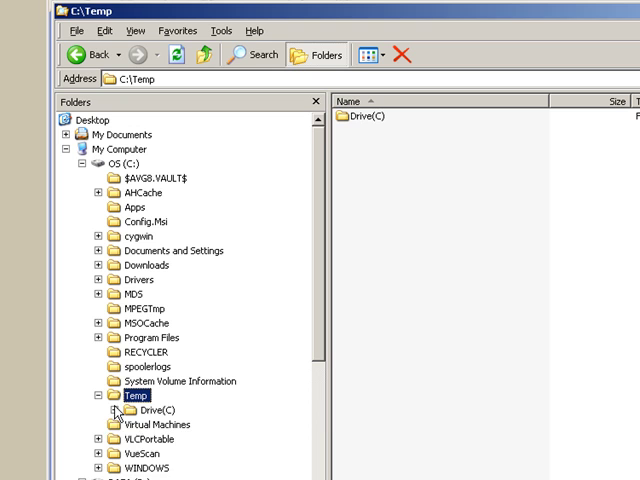
left_click(112, 410)
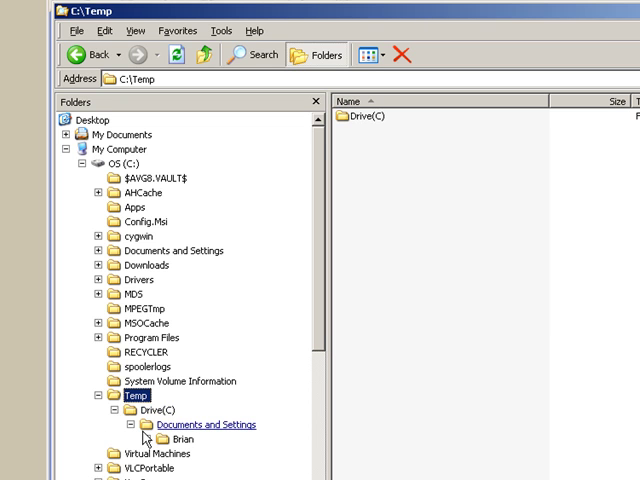
left_click(204, 424)
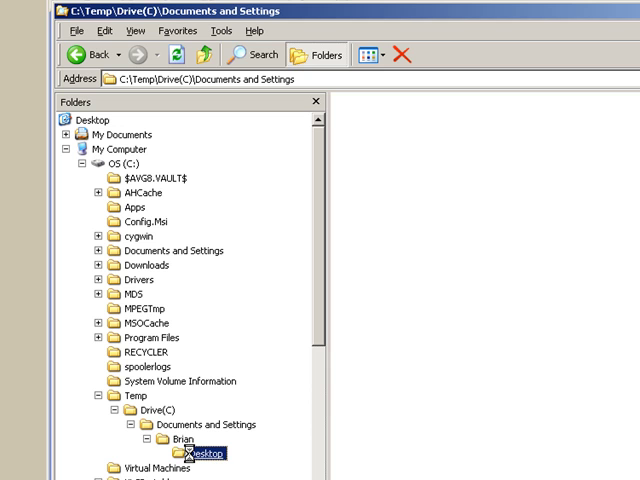
left_click(196, 452)
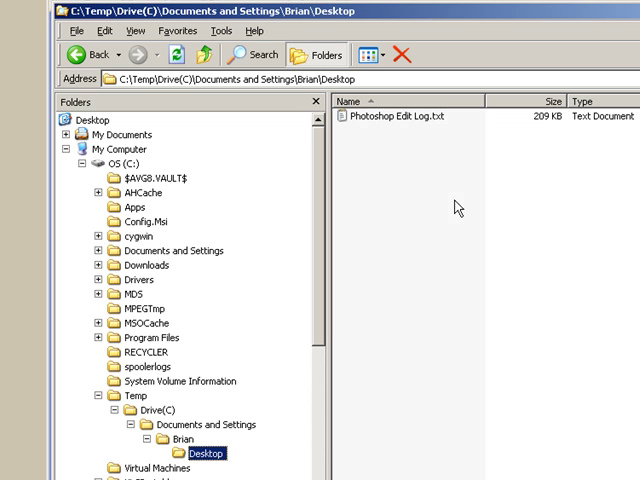
left_click(396, 116)
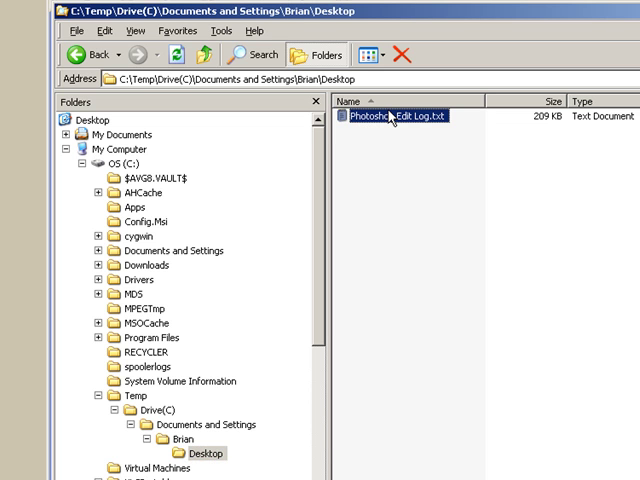